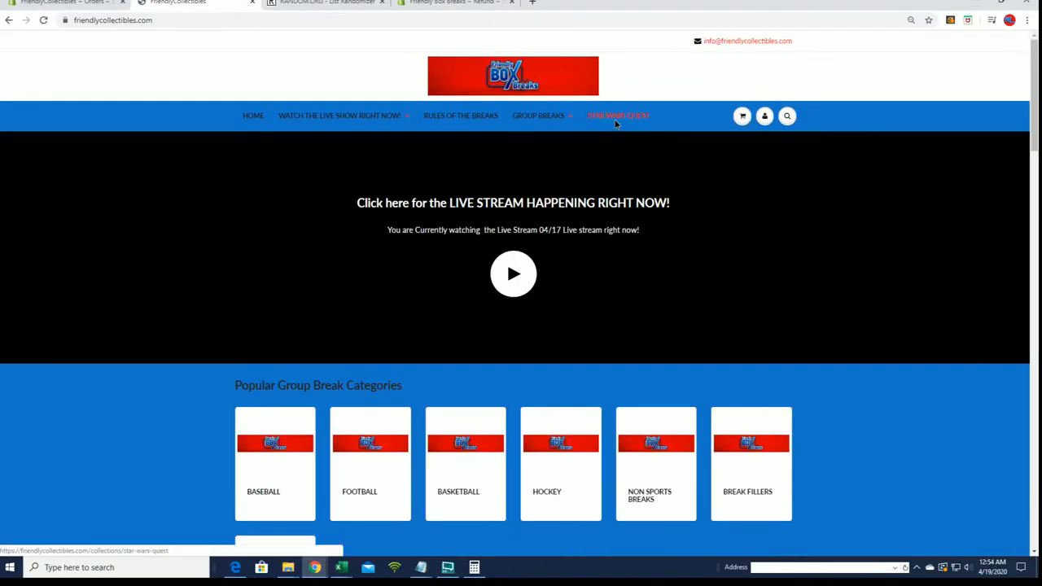
Step: Open the STAR WARS QUEST collection page and scroll to its graded-figure box description
left_click(617, 115)
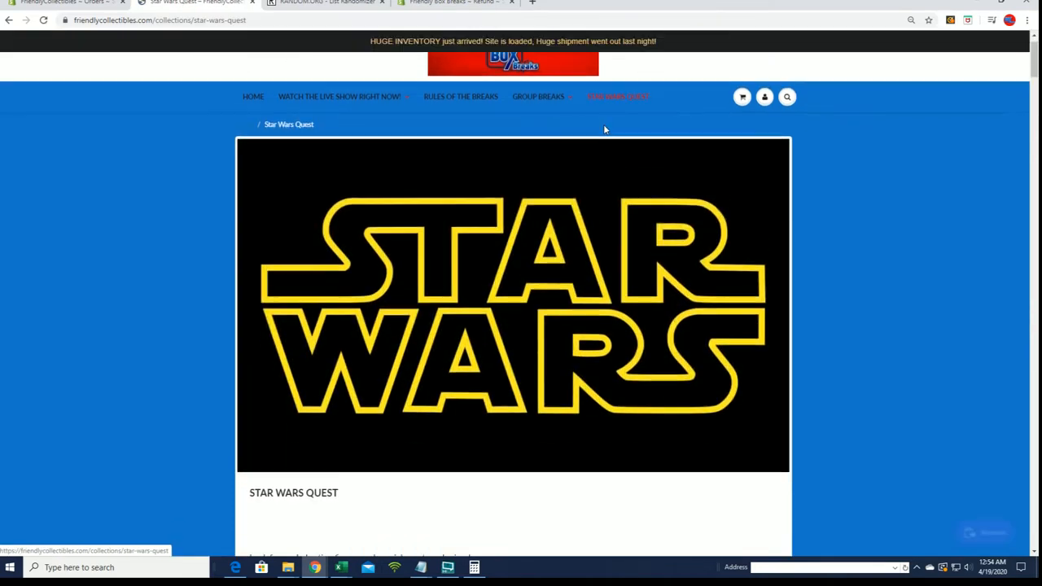
scroll("down", 3)
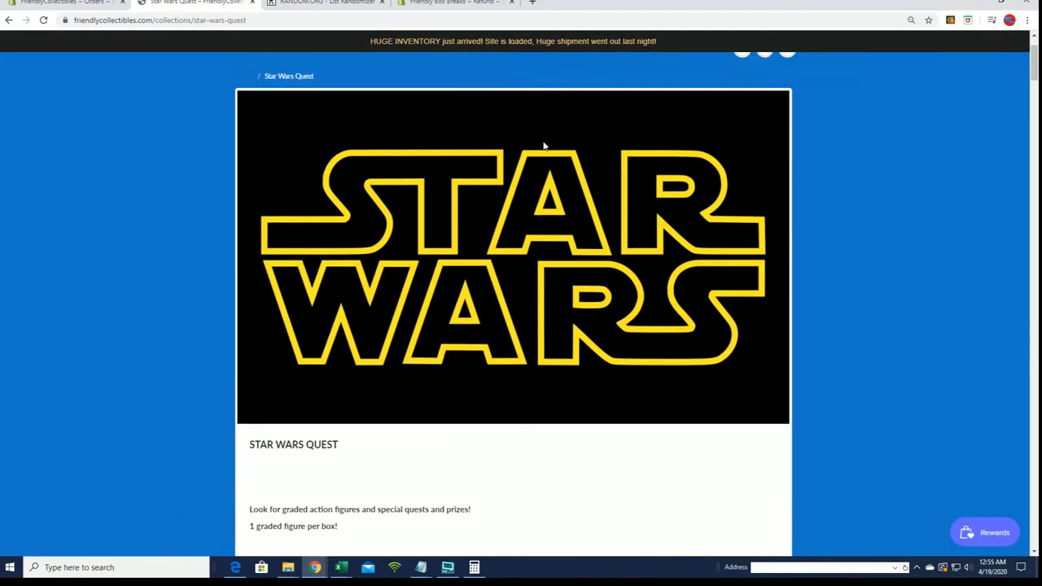
scroll("up", 3)
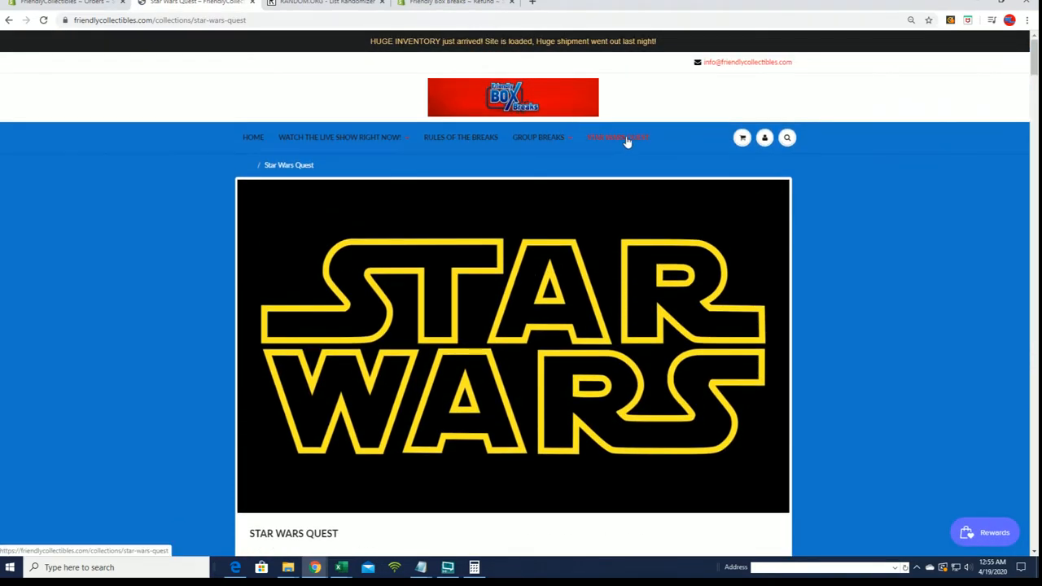
scroll("down", 3)
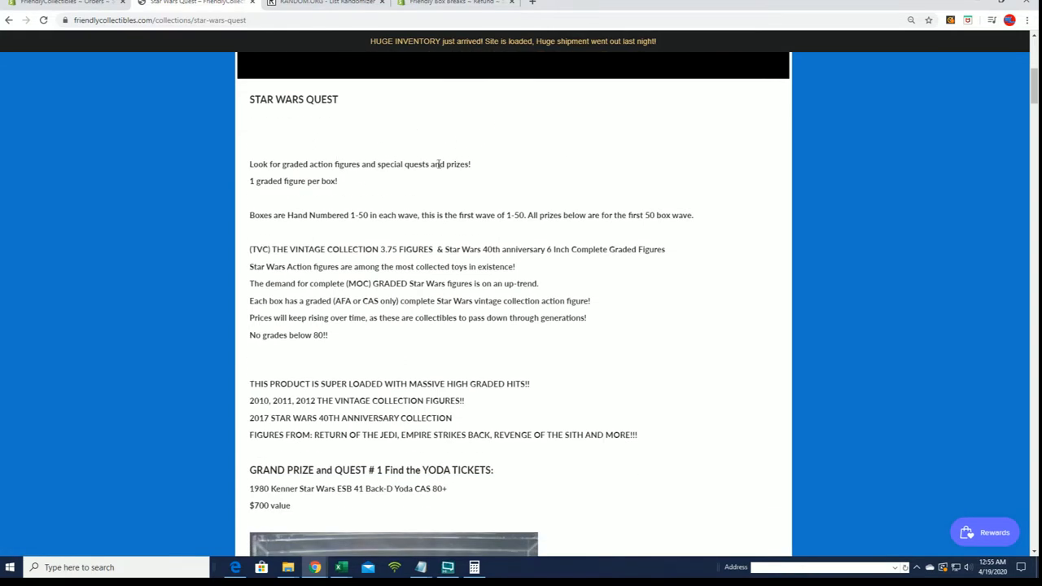
Step: Scroll to the Grand Prize and Quest #1 graded 1980 Kenner Yoda ticket section
scroll("down", 3)
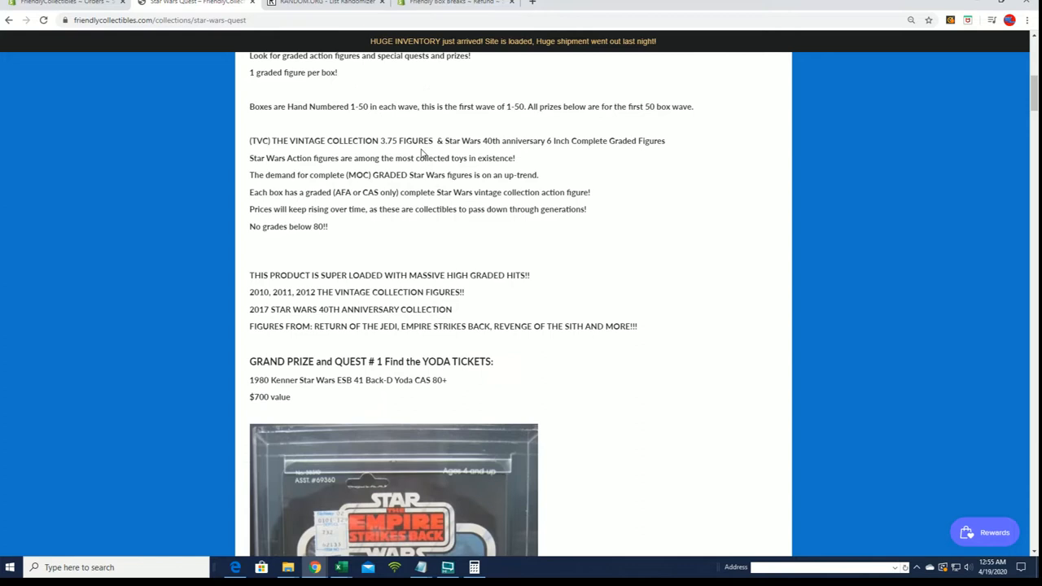
mouse_move(369, 202)
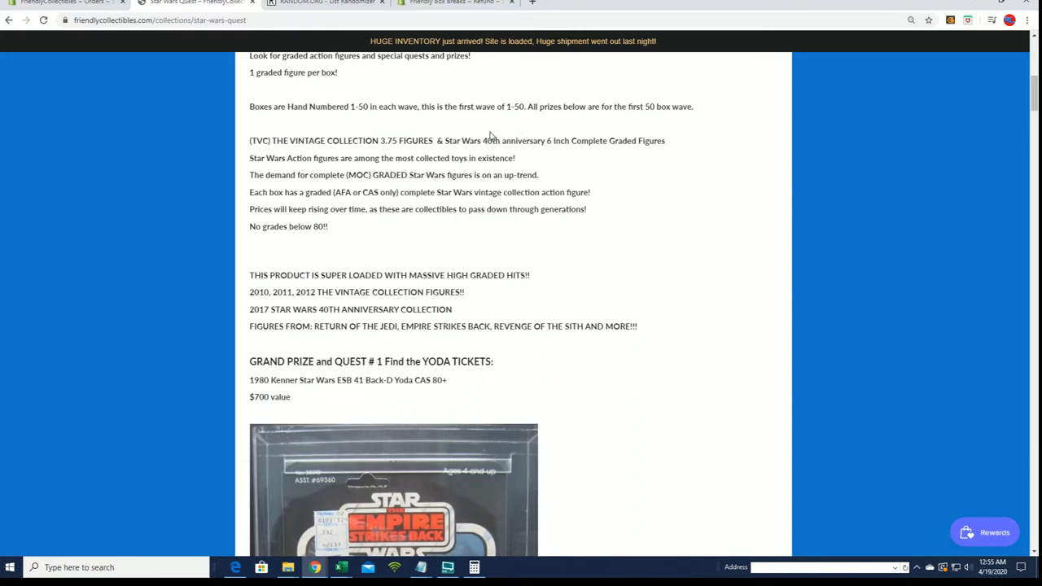
mouse_move(436, 139)
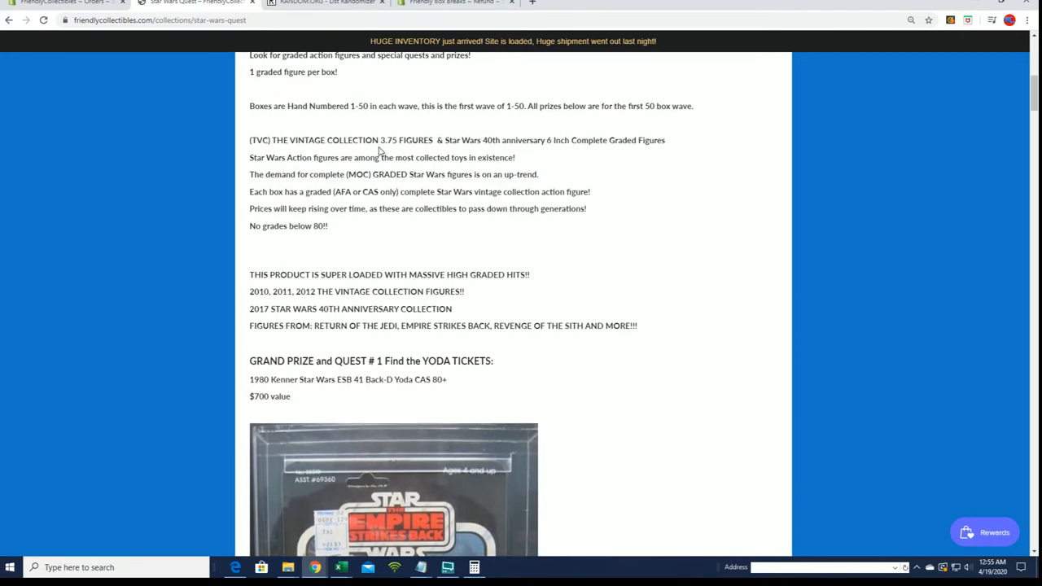
scroll("down", 3)
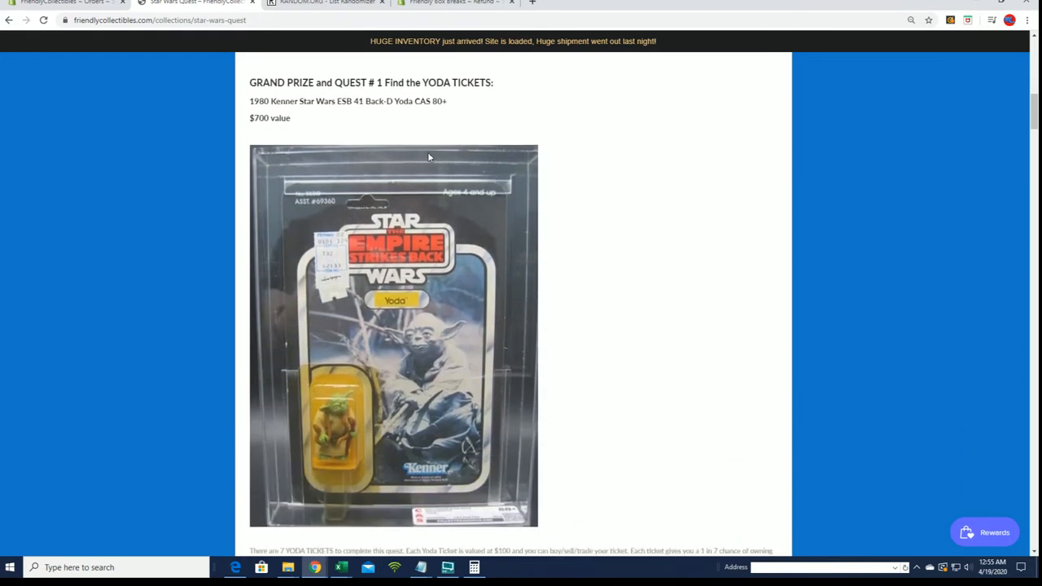
Step: Scroll to the Yoda ticket list and highlight the ticket holder names
scroll("down", 3)
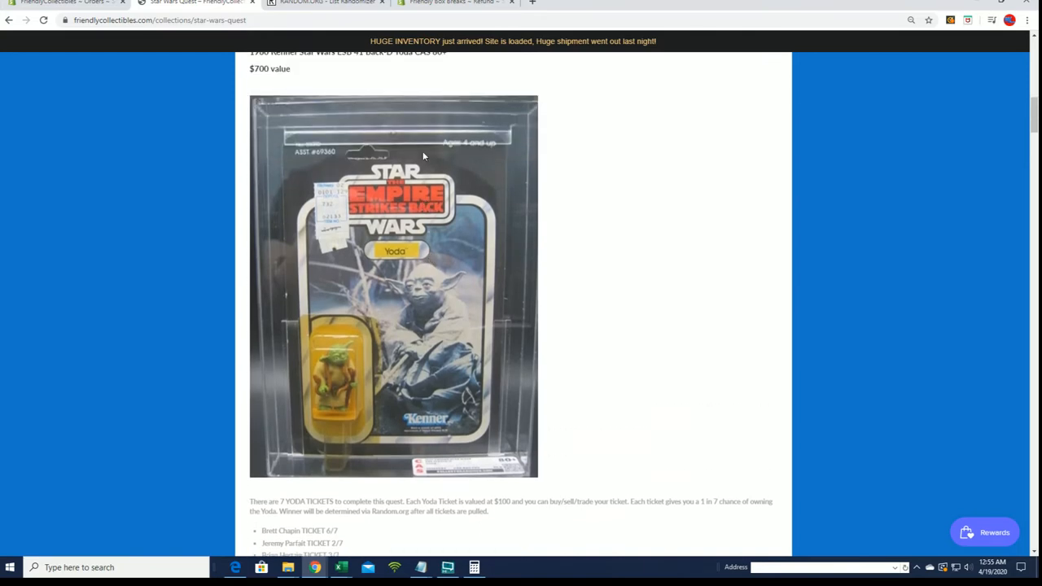
scroll("down", 3)
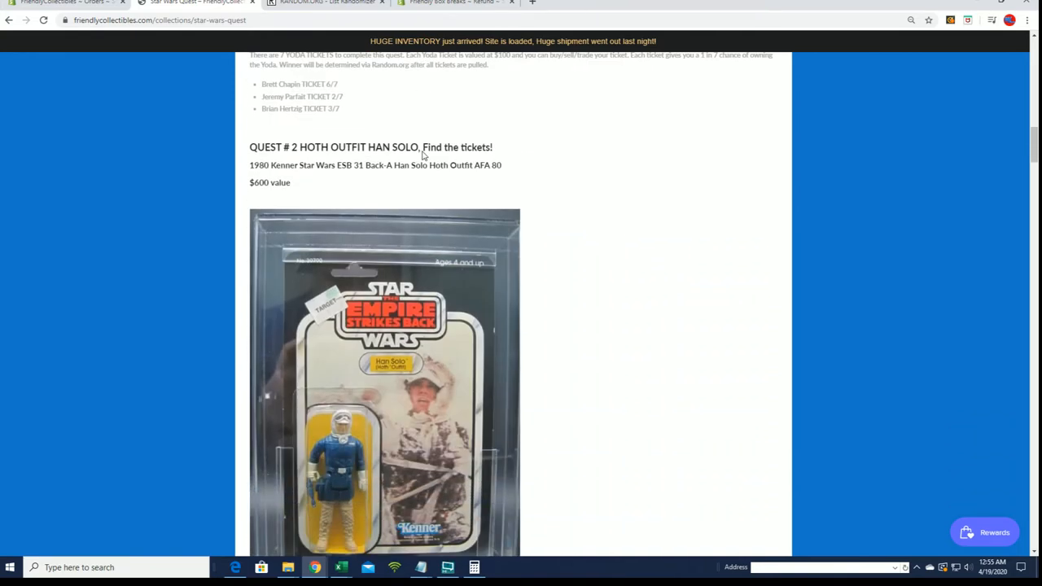
scroll("down", 3)
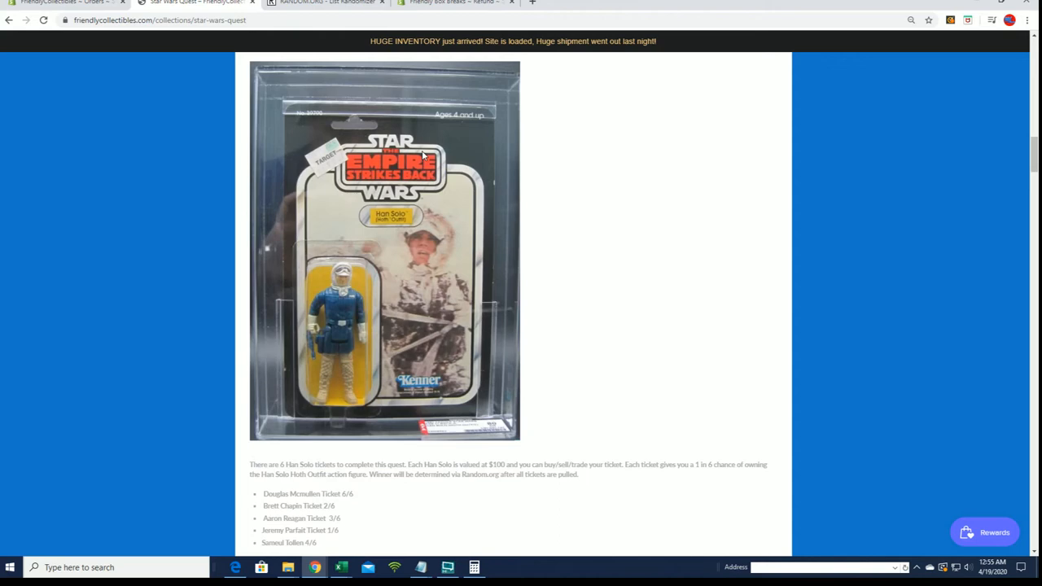
scroll("down", 3)
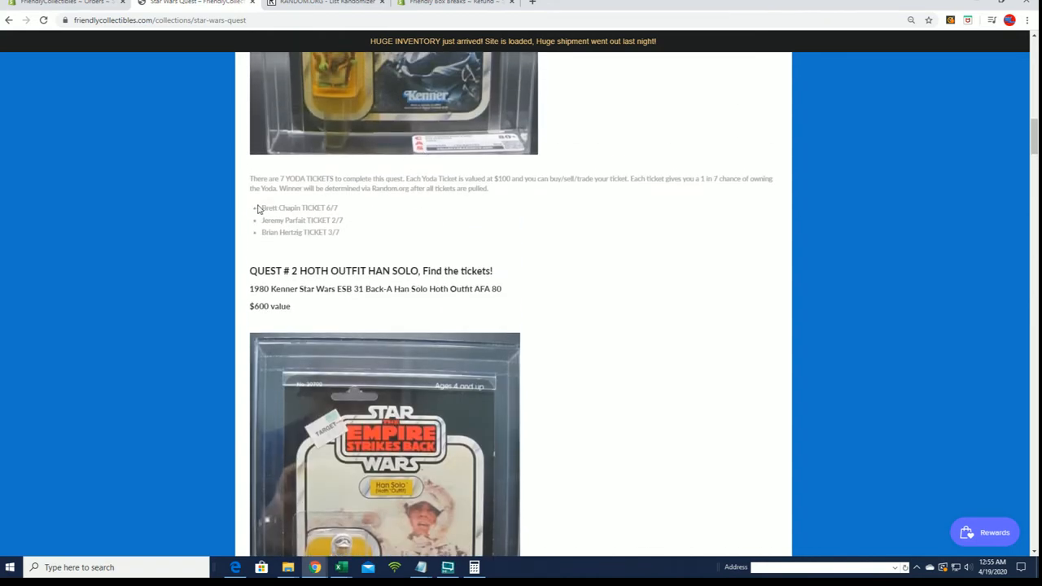
left_click_drag(259, 208, 360, 236)
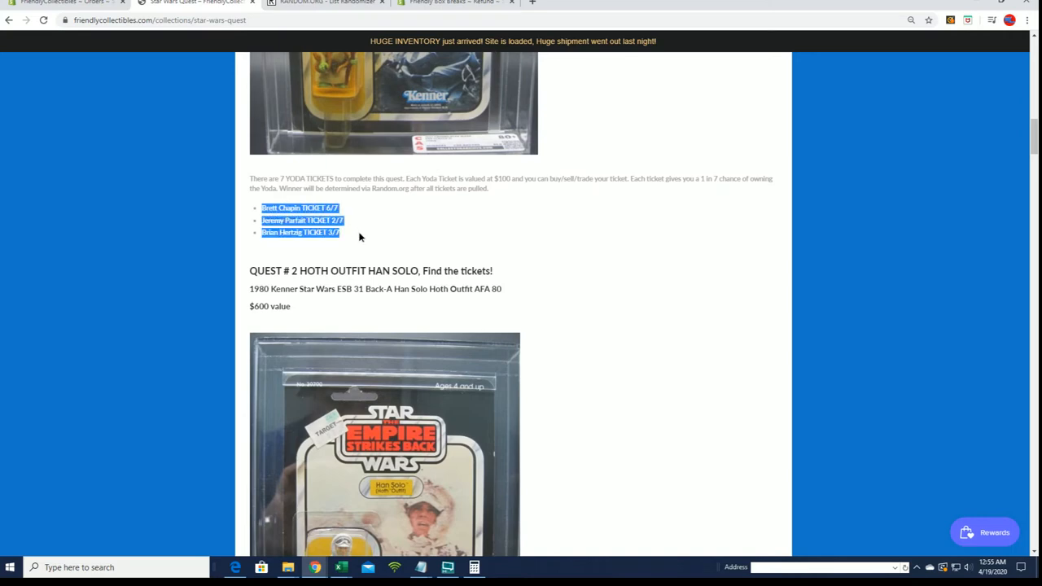
Step: Scroll through the Quest #2 Hoth Outfit Han Solo tickets to the Death Squad Commander
scroll("up", 3)
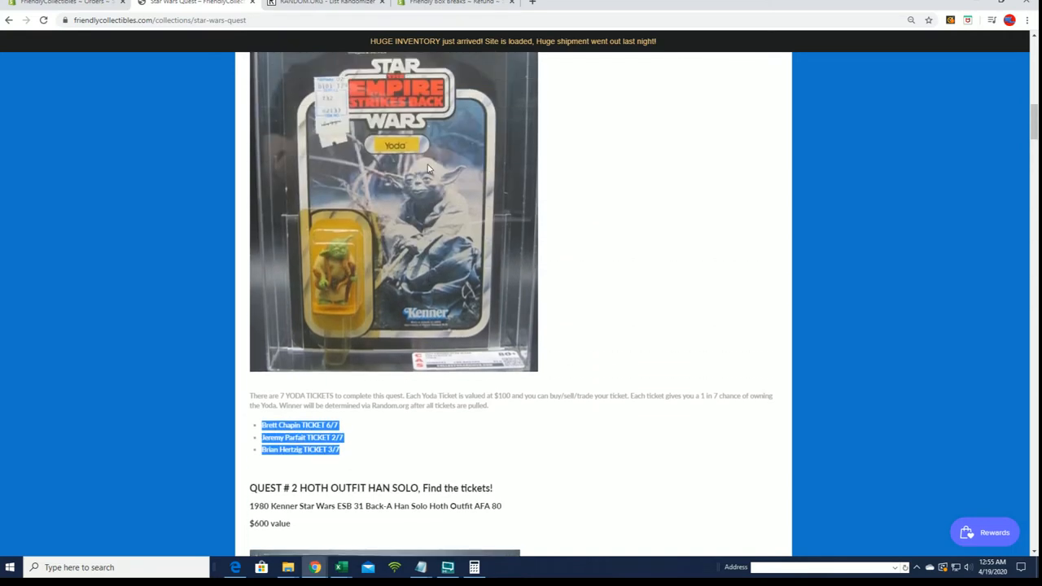
scroll("down", 3)
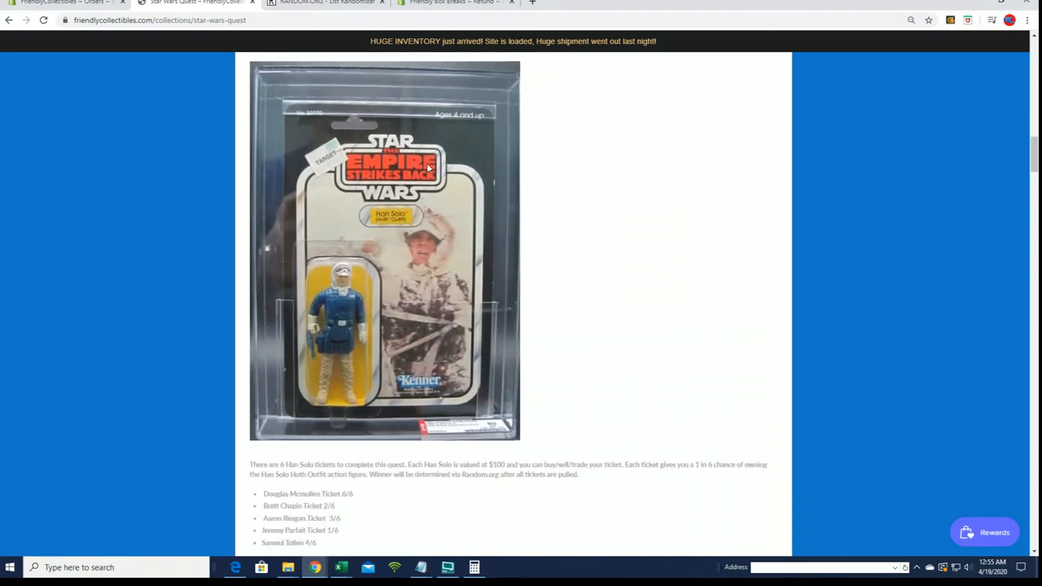
scroll("down", 3)
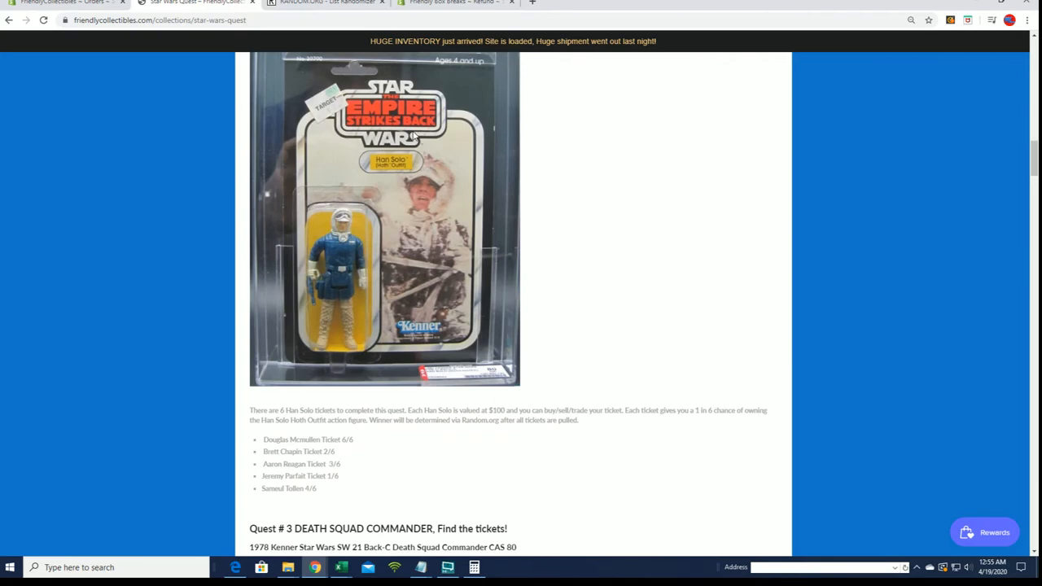
scroll("up", 3)
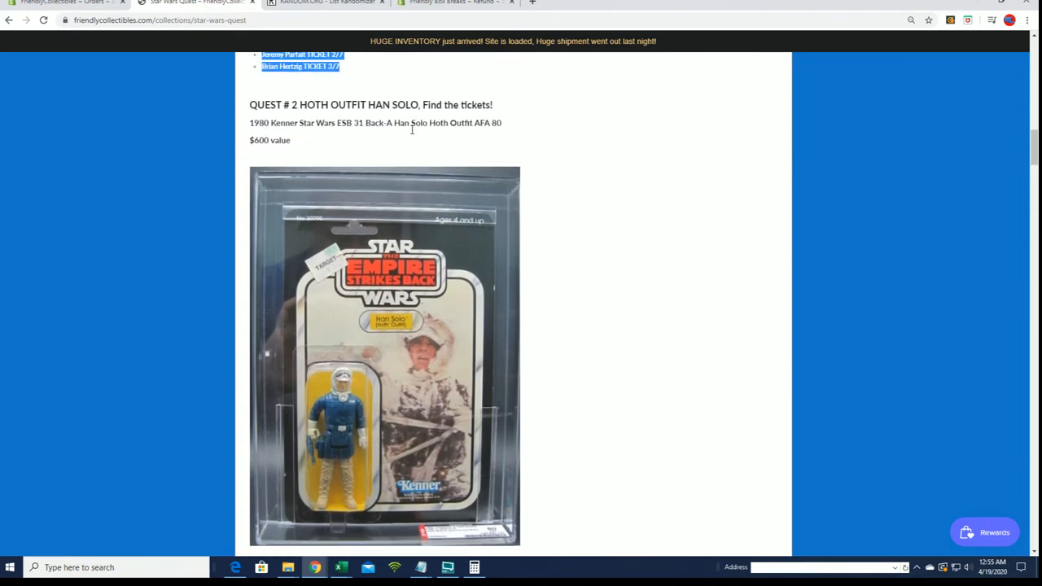
scroll("down", 3)
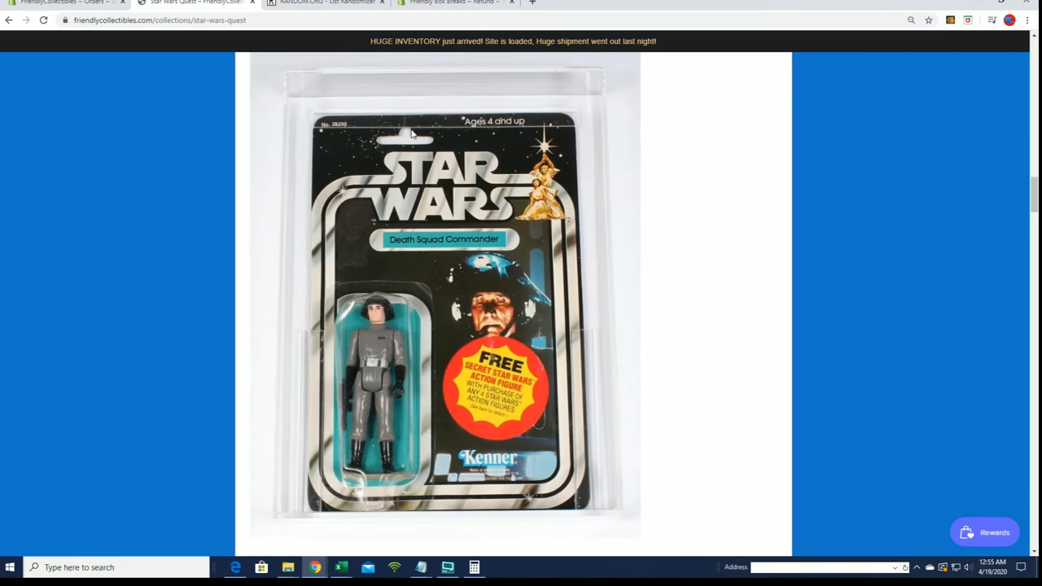
Step: Scroll past the Quest #4 Romba ticket holders to Quest #5's Wave 4 sealed case
scroll("down", 3)
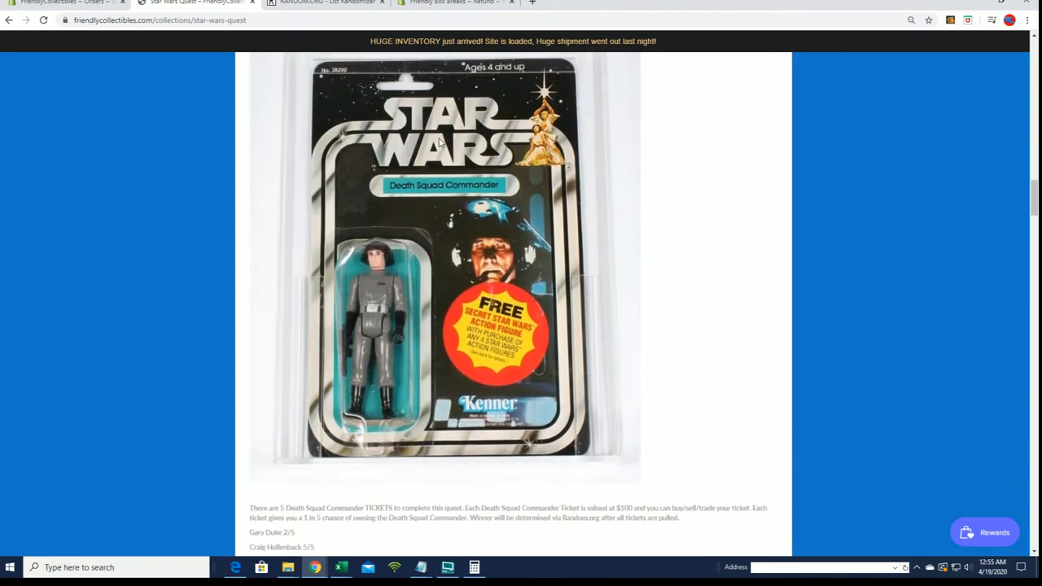
scroll("down", 3)
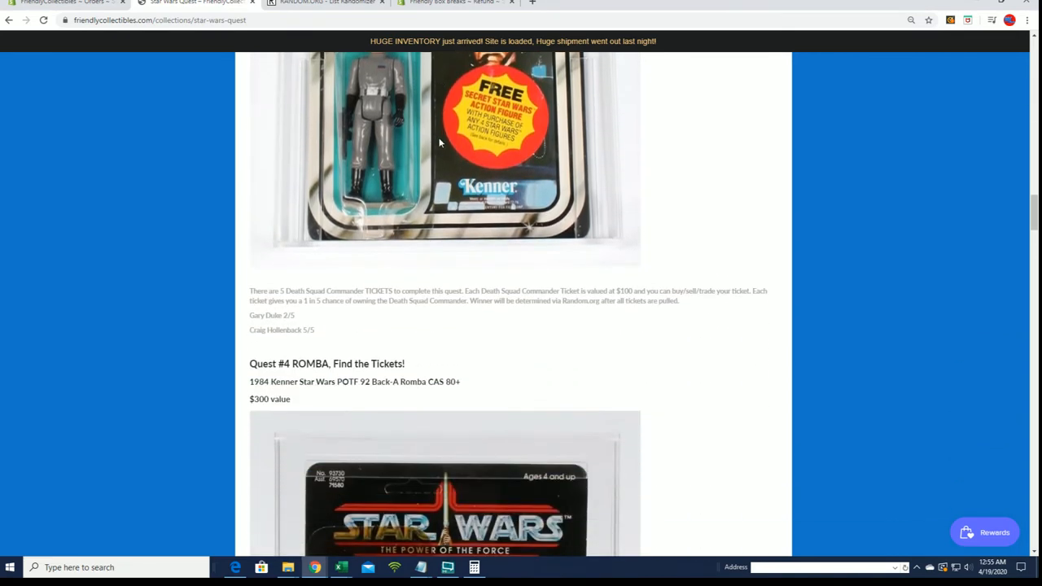
mouse_move(424, 126)
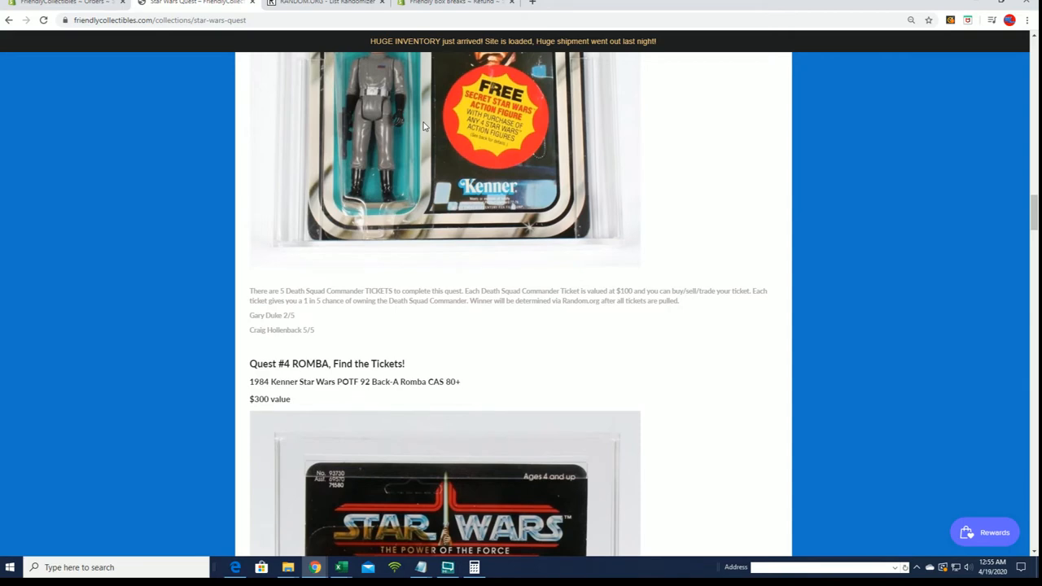
scroll("down", 3)
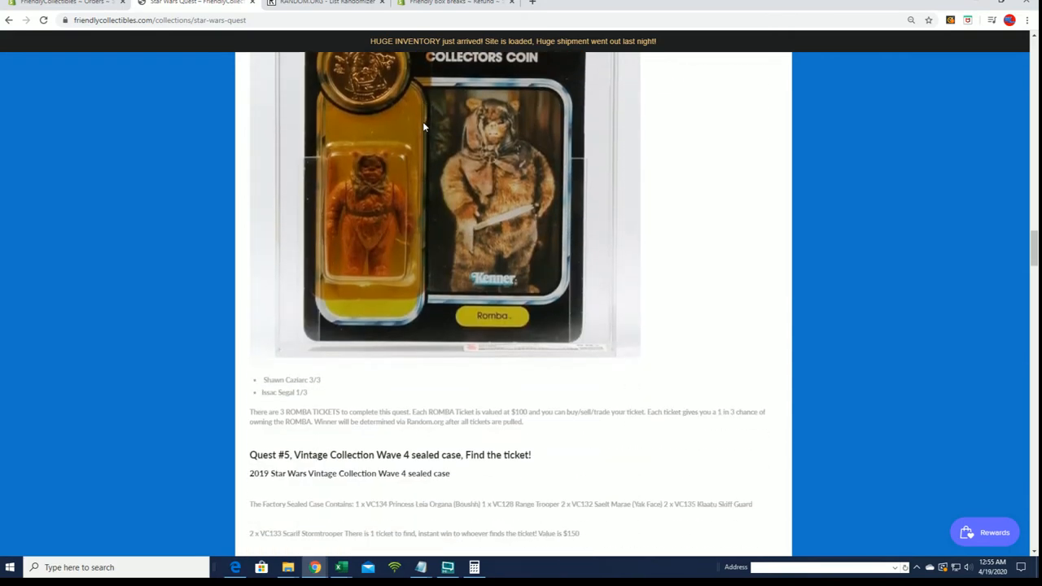
scroll("up", 3)
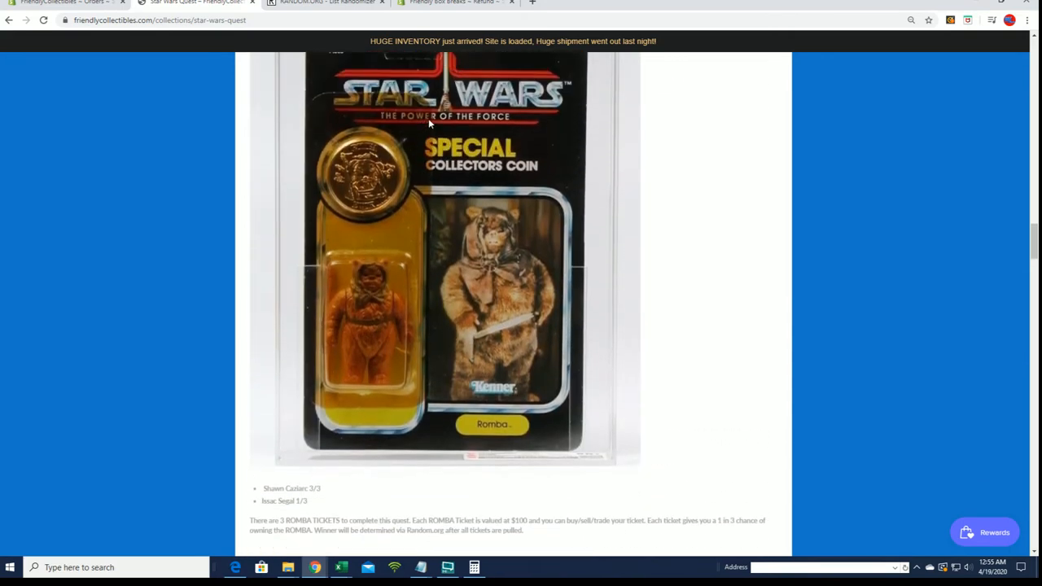
scroll("up", 3)
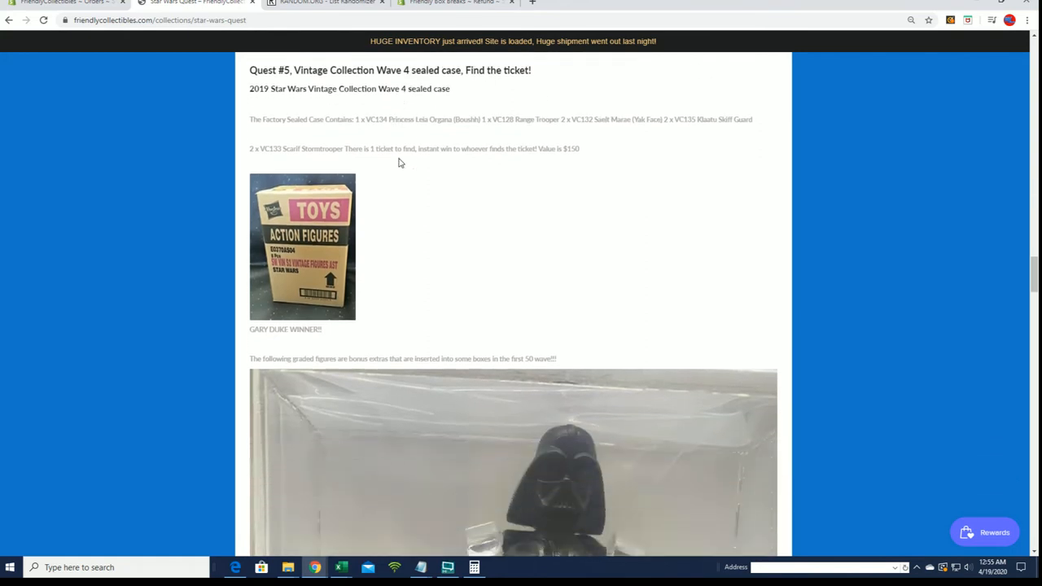
Step: Scroll past the sealed case photo to the bonus graded Darth Vader figure
scroll("down", 3)
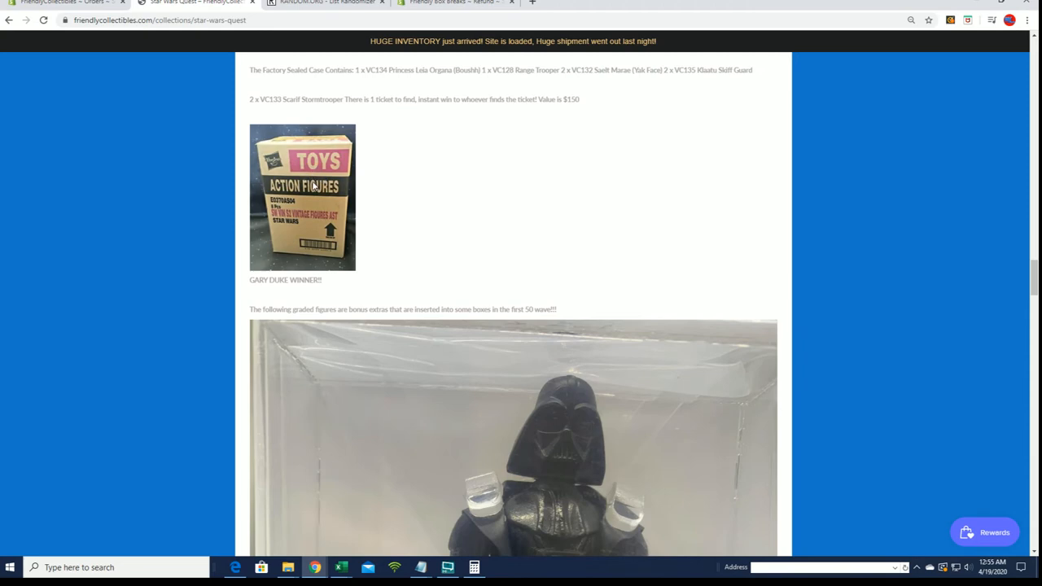
mouse_move(331, 157)
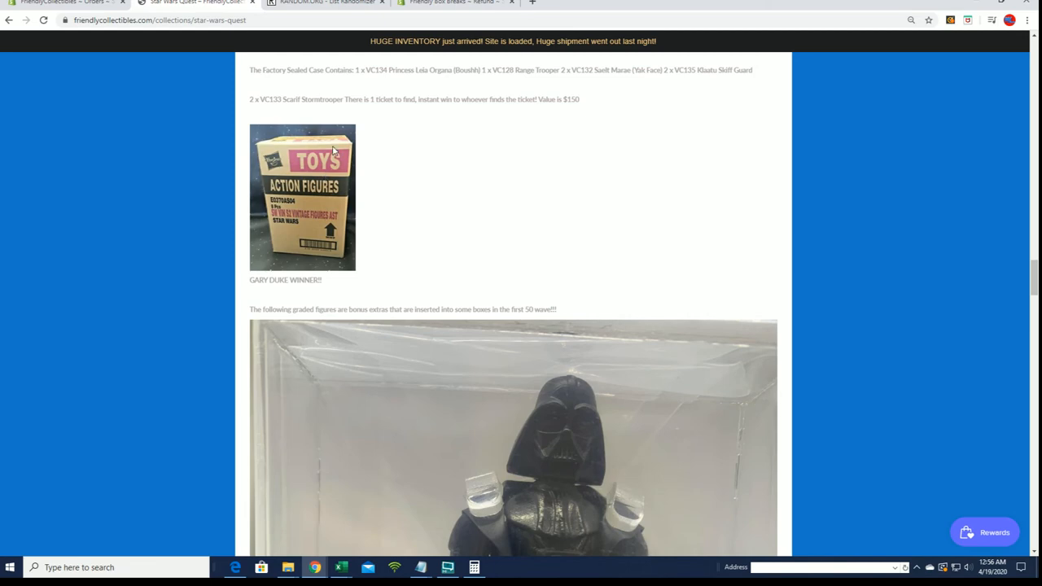
scroll("down", 3)
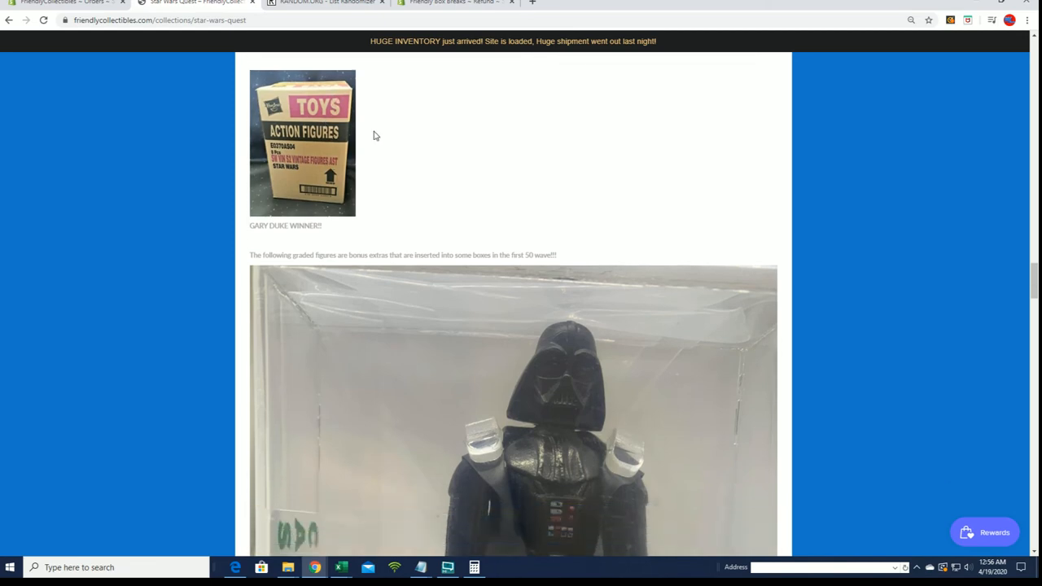
Step: Browse the graded Vader, Stormtrooper and Obi-Wan photos, then return to Quest #4 ROMBA
scroll("down", 3)
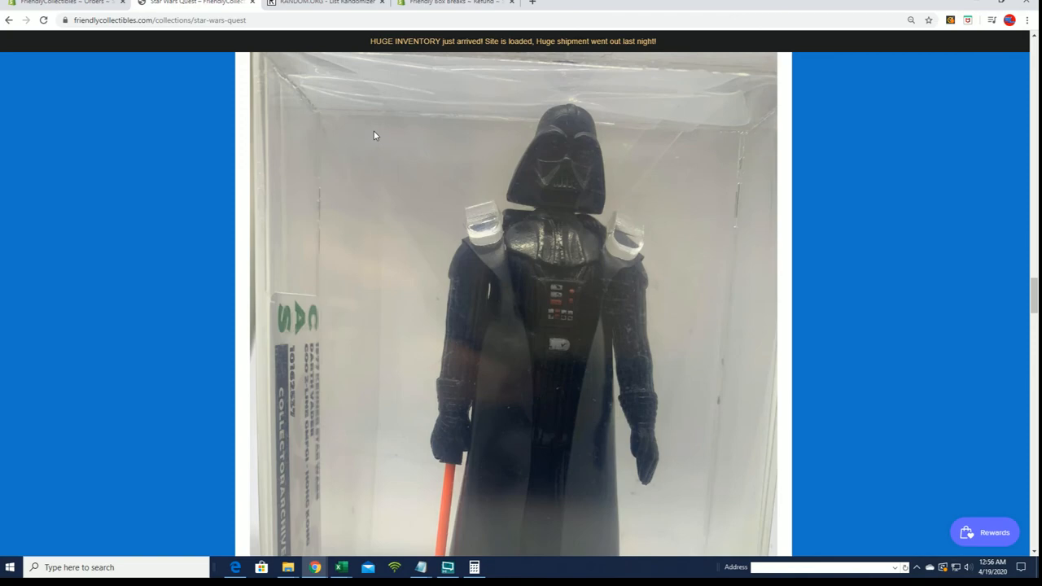
scroll("down", 3)
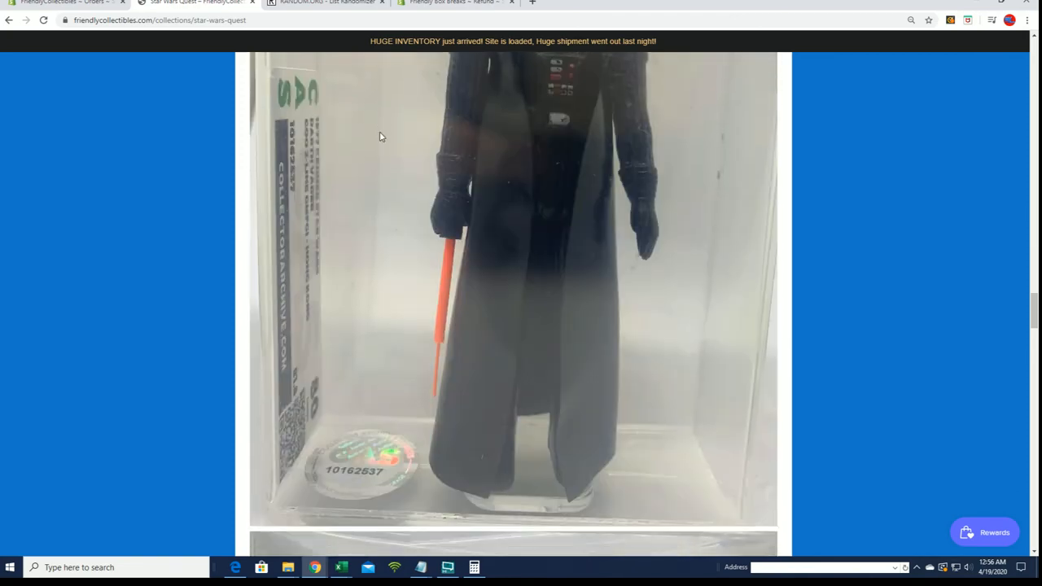
scroll("down", 3)
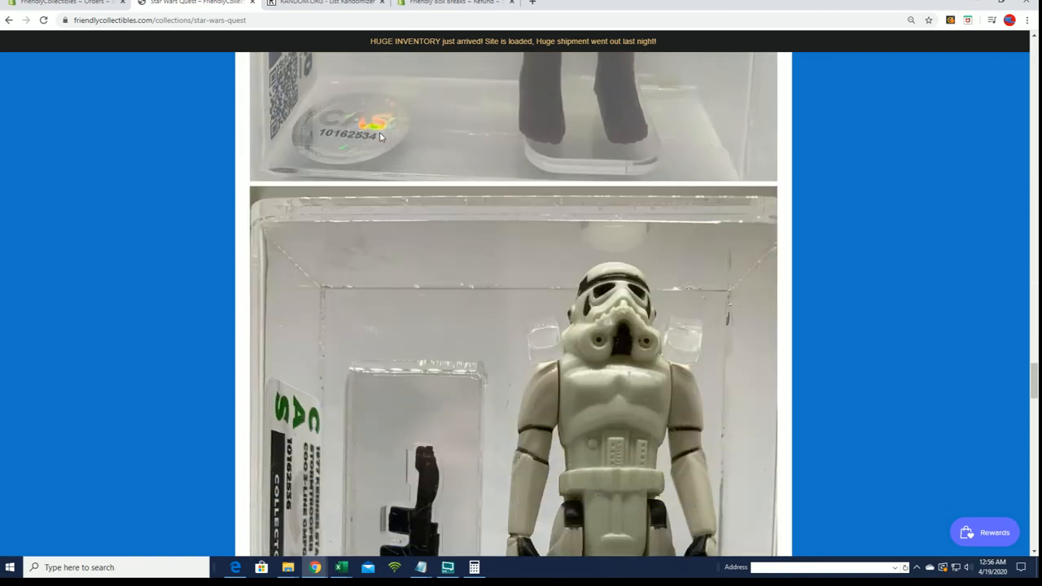
scroll("down", 3)
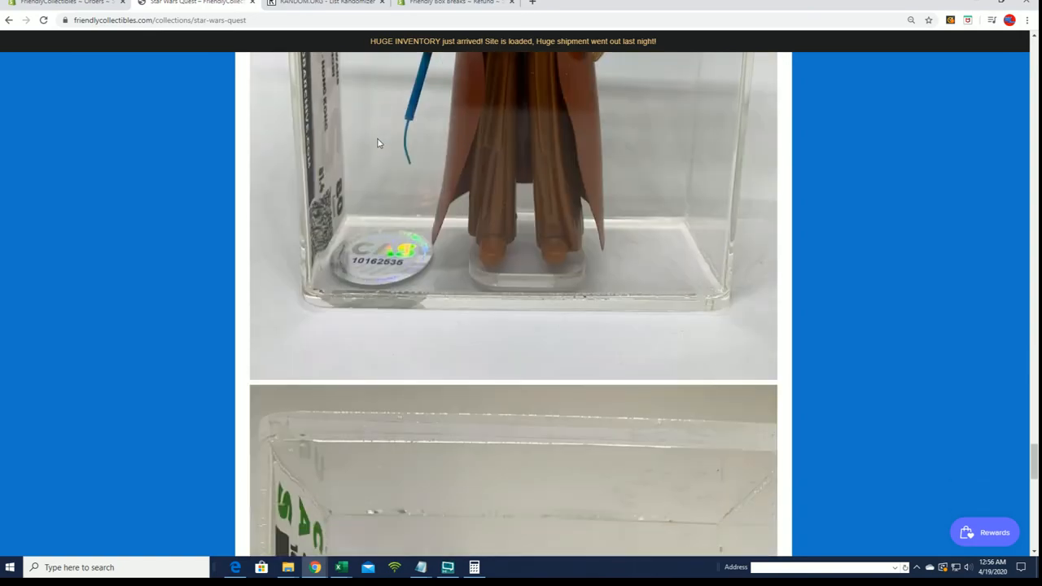
scroll("down", 3)
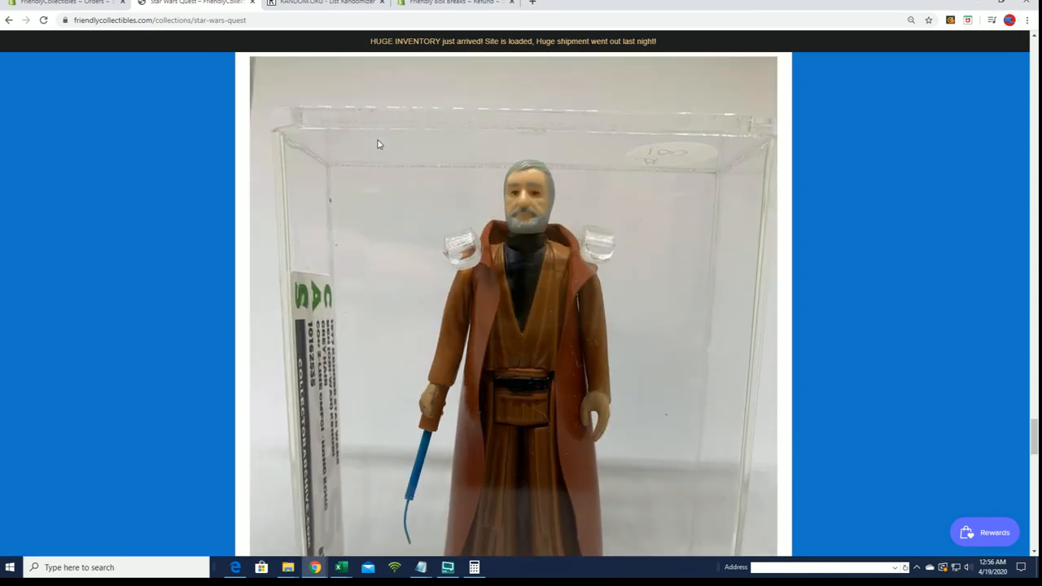
scroll("down", 3)
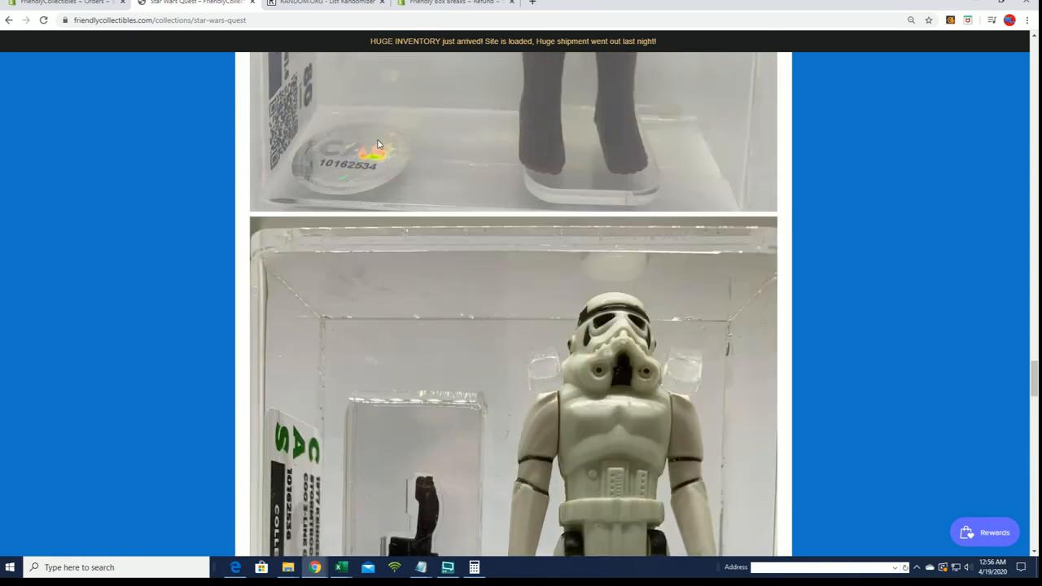
scroll("up", 3)
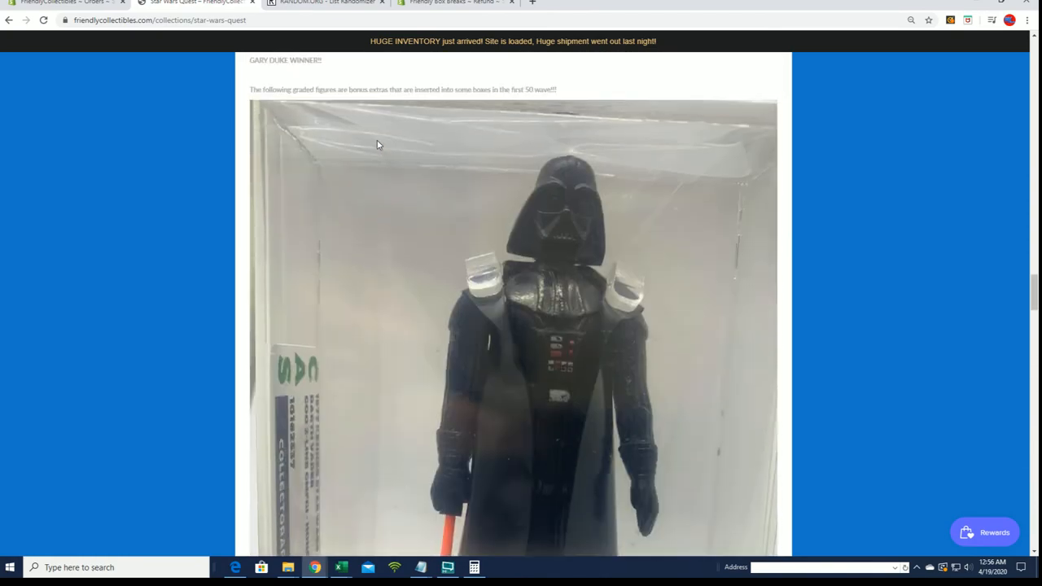
scroll("down", 3)
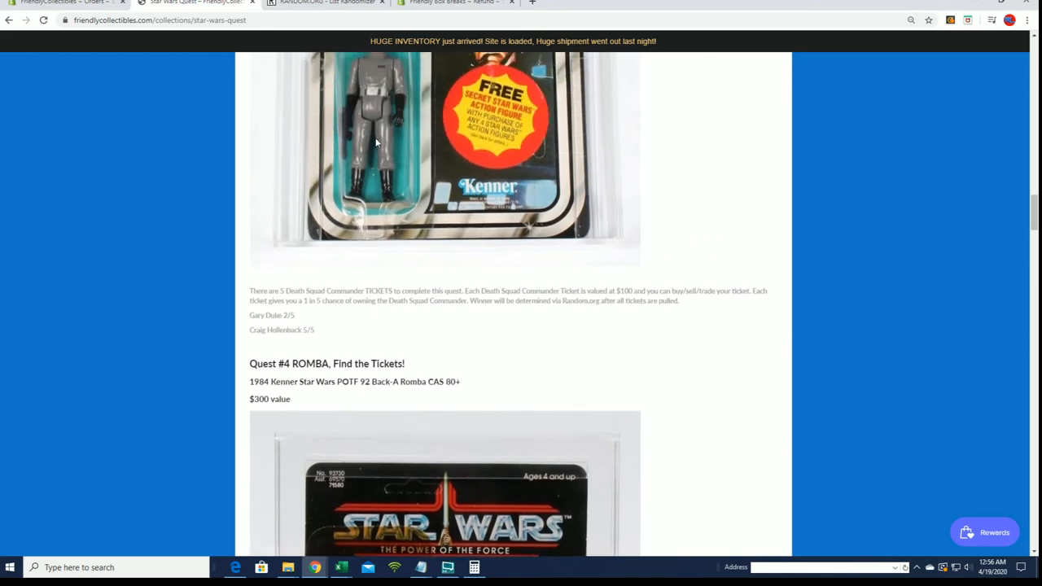